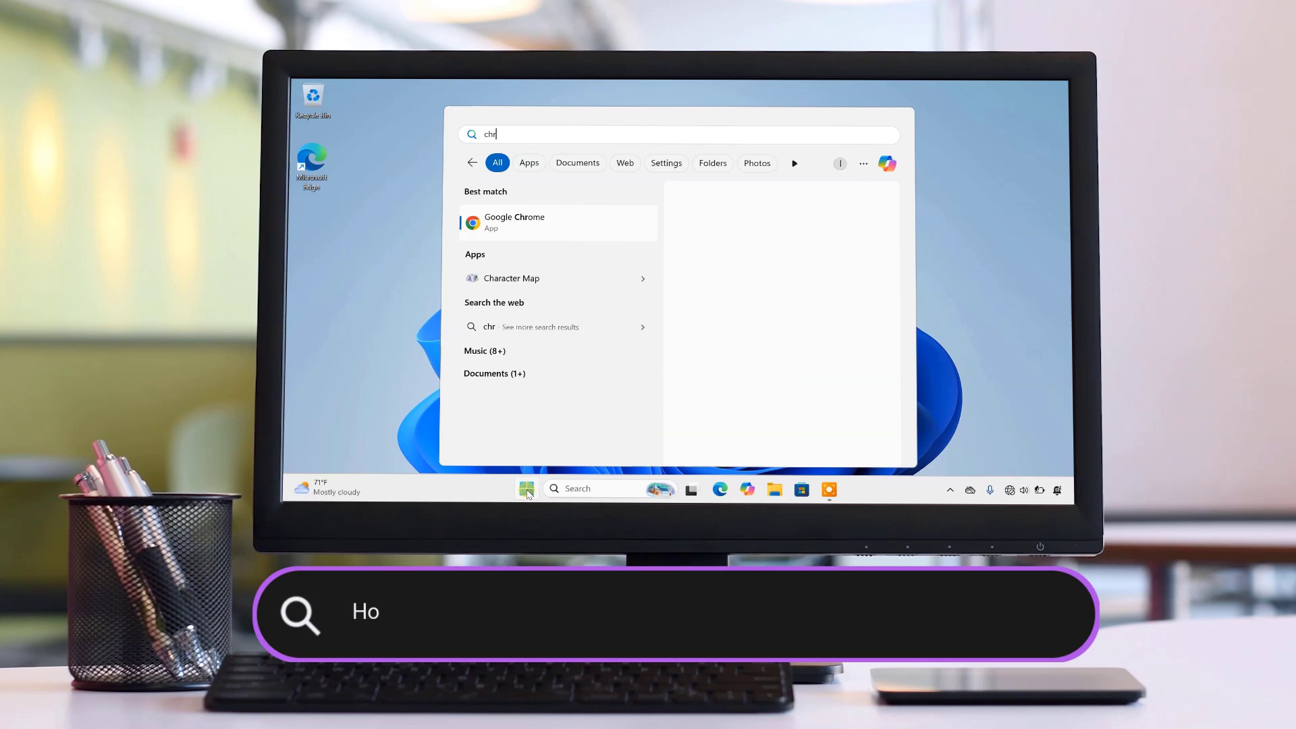
Launch Google Chrome from the Start search results and begin entering 'microsoft windows 11 download'.
left_click(513, 222)
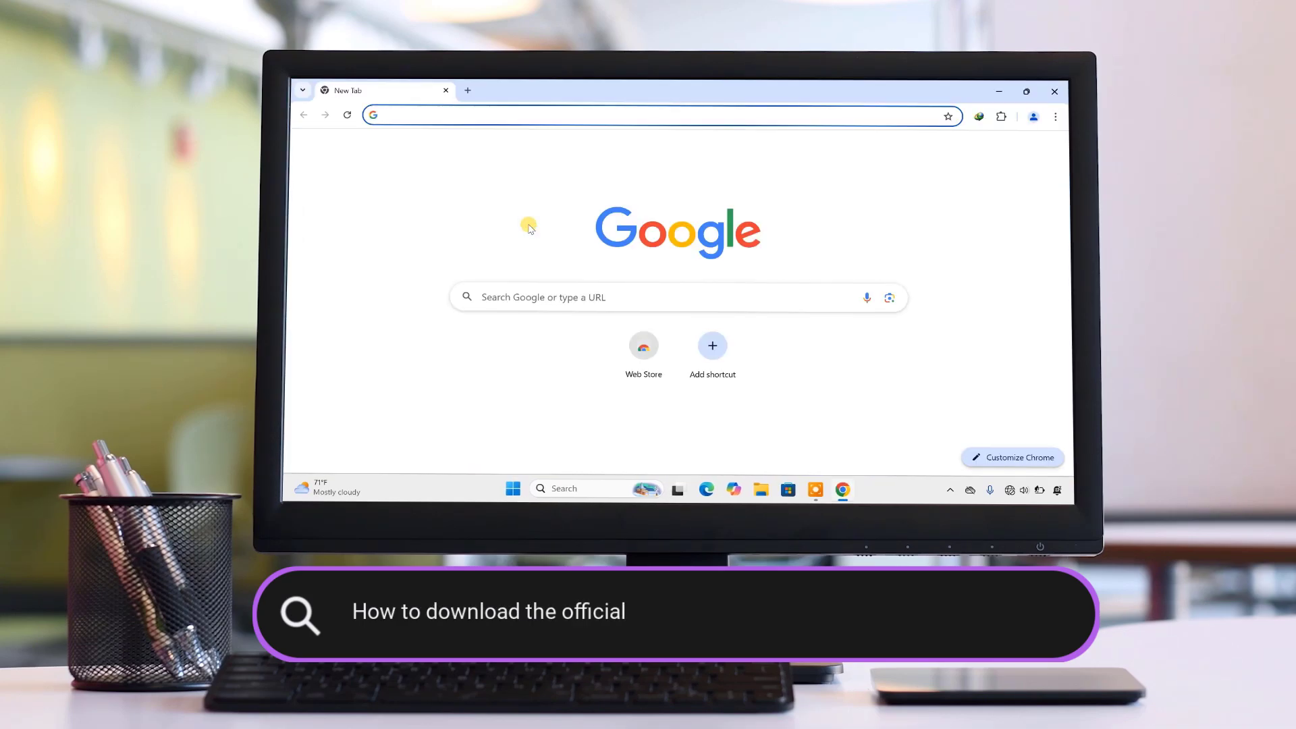
type("microsoft windows 11 download")
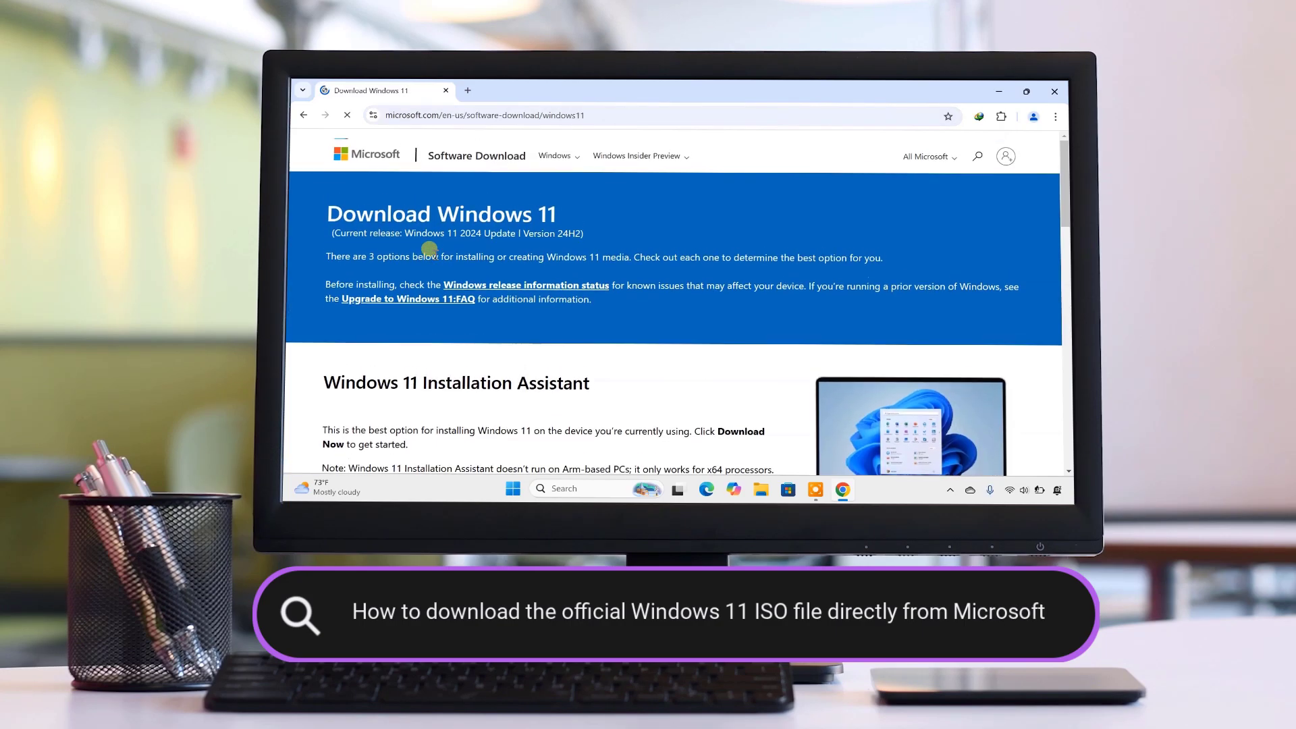
scroll("down", 3)
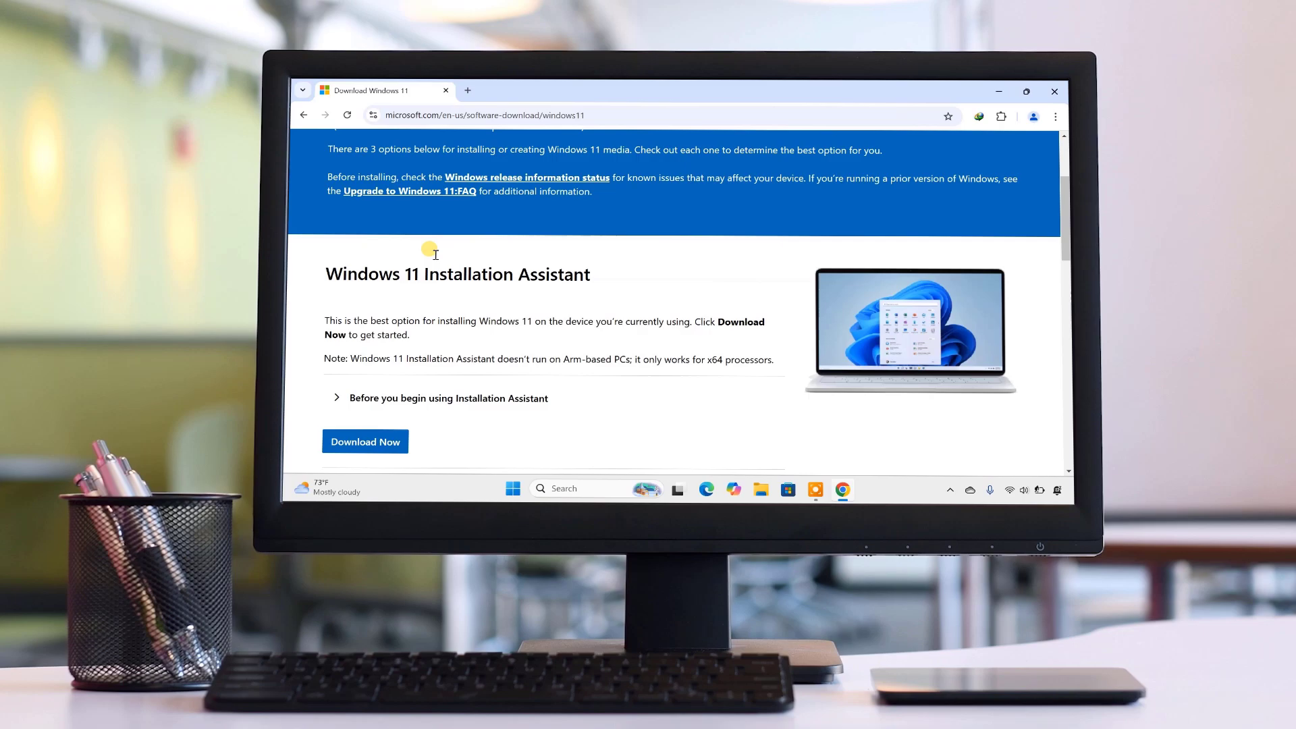
scroll("down", 3)
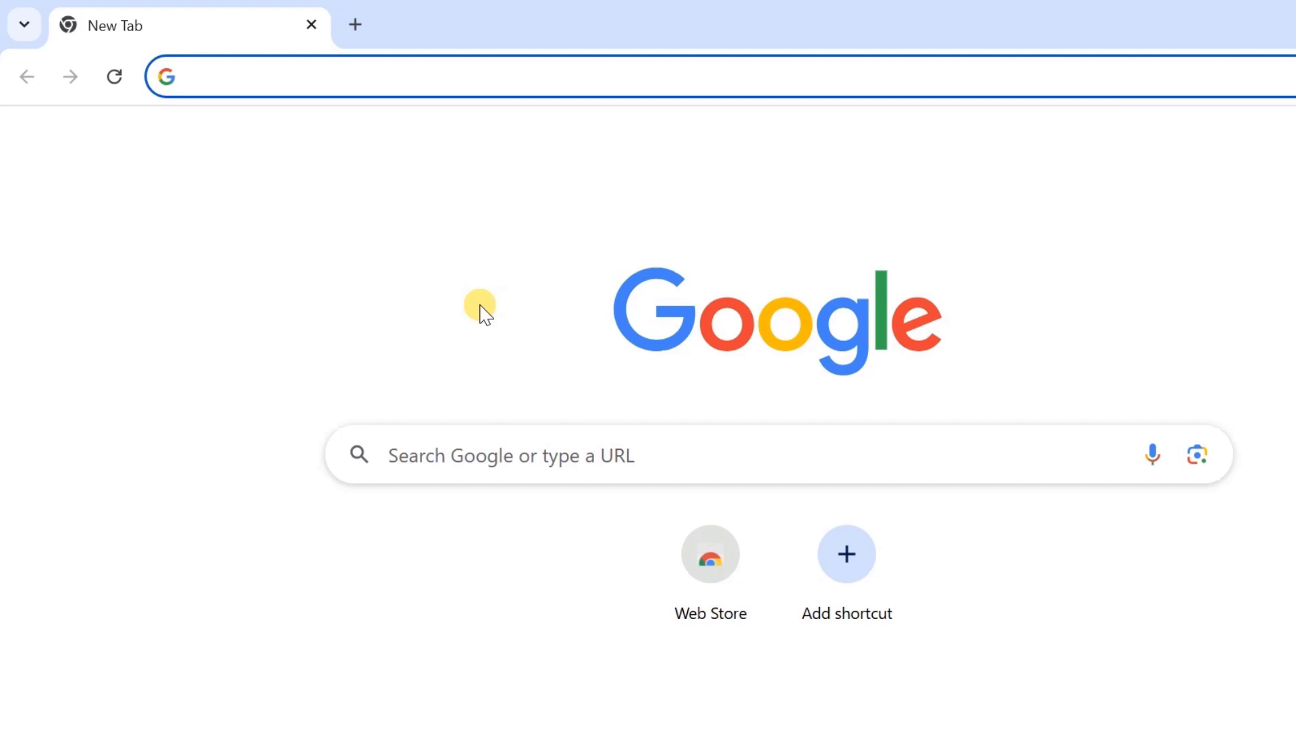
Search 'microsoft windows 11 download' and open Microsoft's Download Windows 11 result.
type("microsoft windows 11 download")
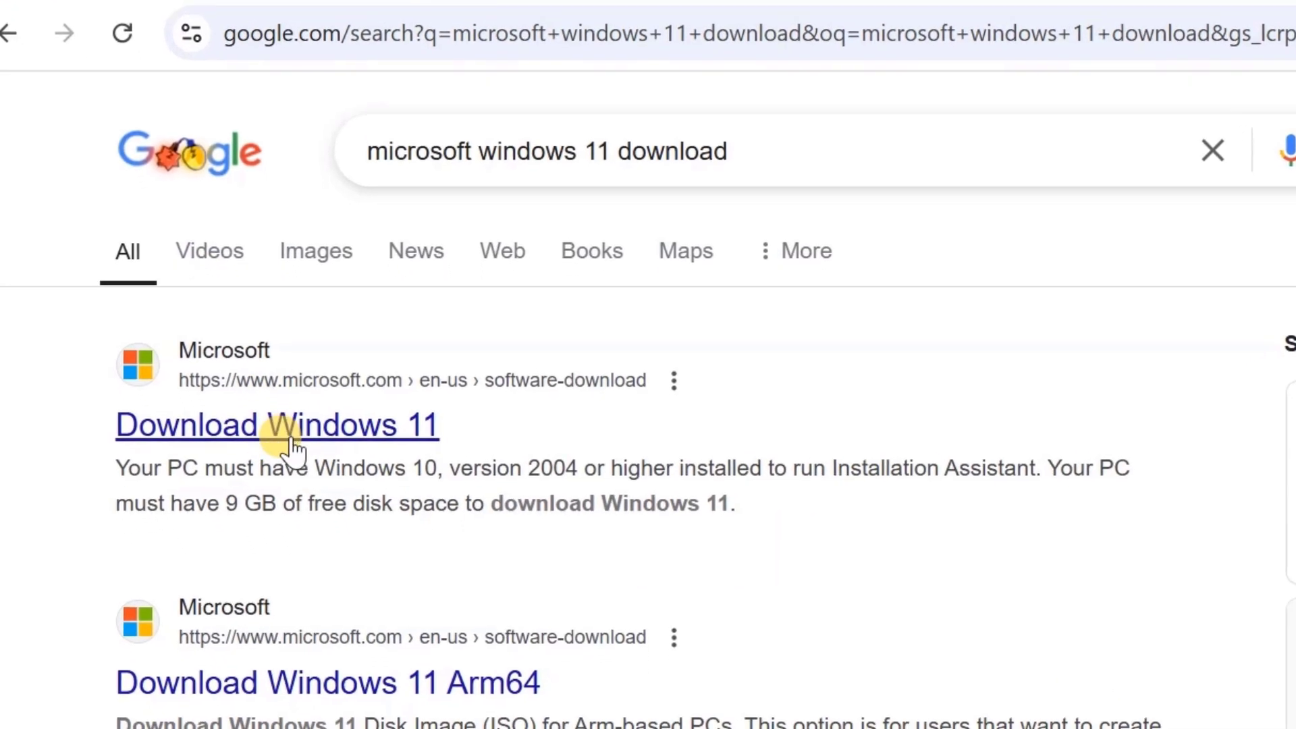
left_click(283, 426)
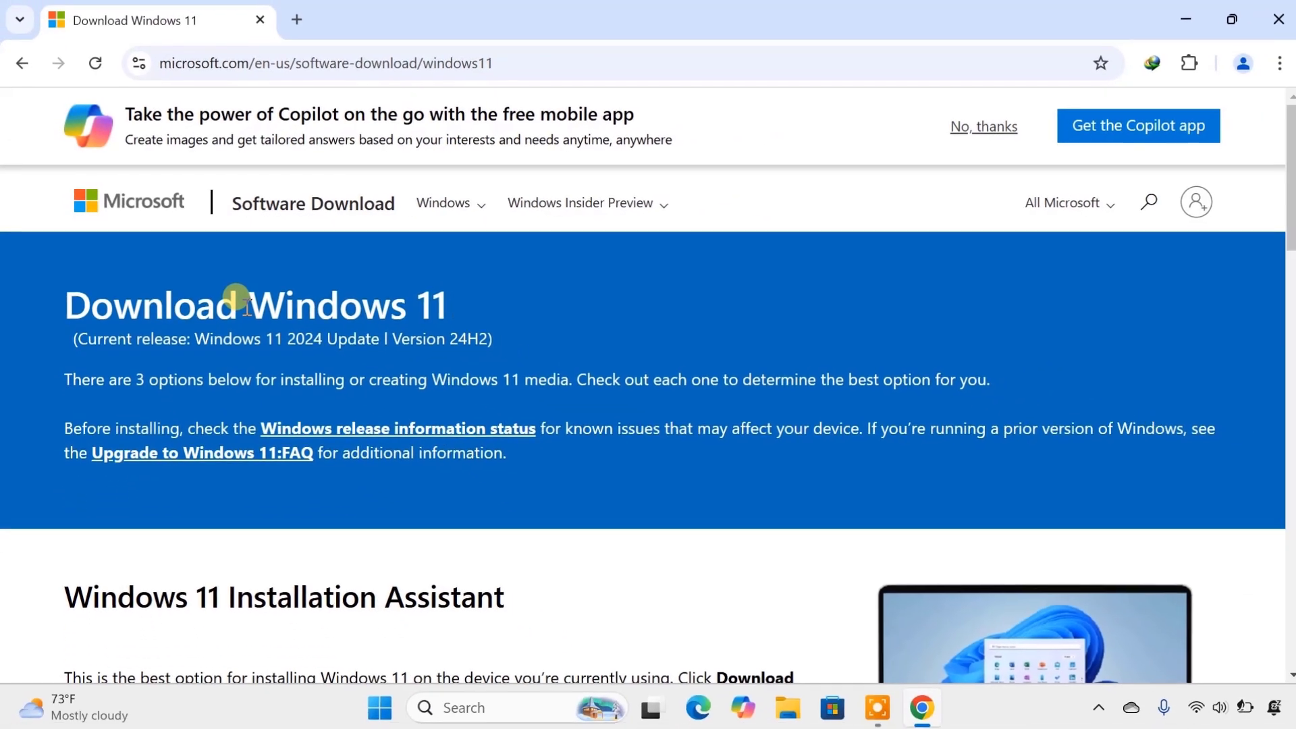
Choose 'Windows 11 (multi-edition ISO for x64 devices)' under Disk Image (ISO) and submit with Download Now.
scroll("down", 3)
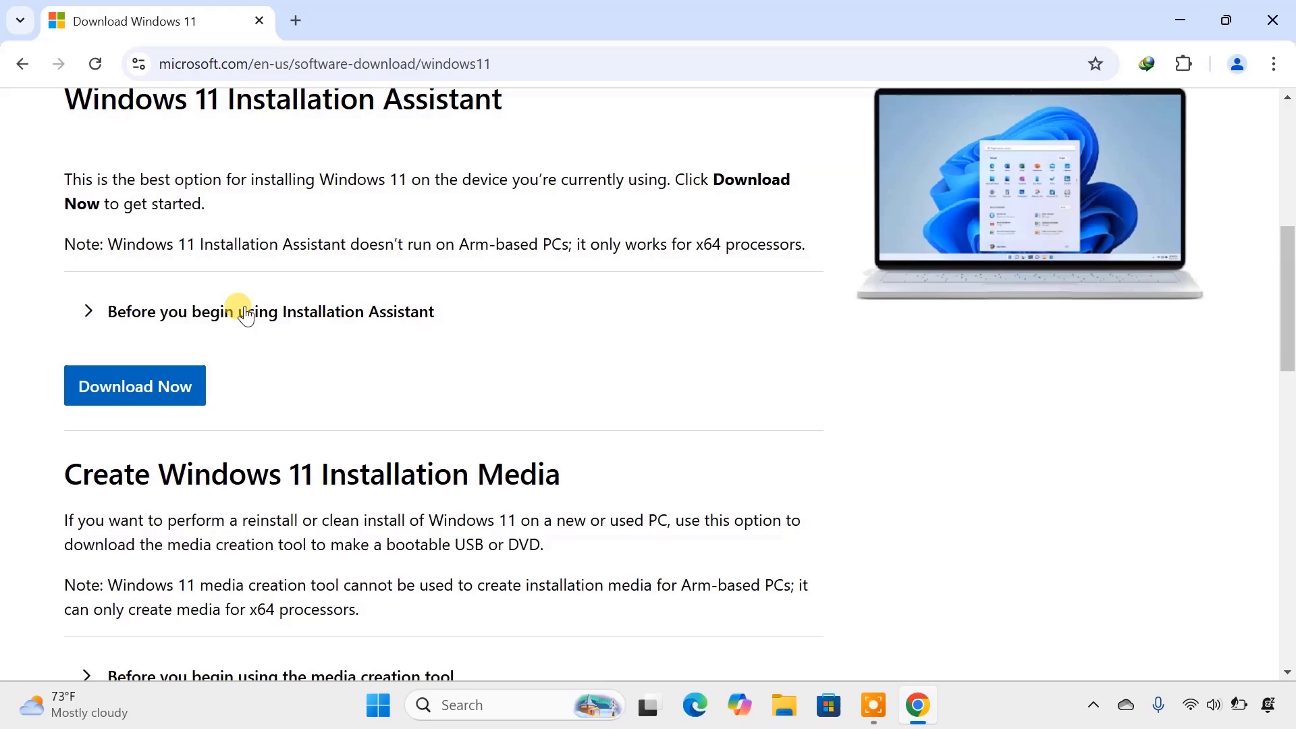
scroll("down", 3)
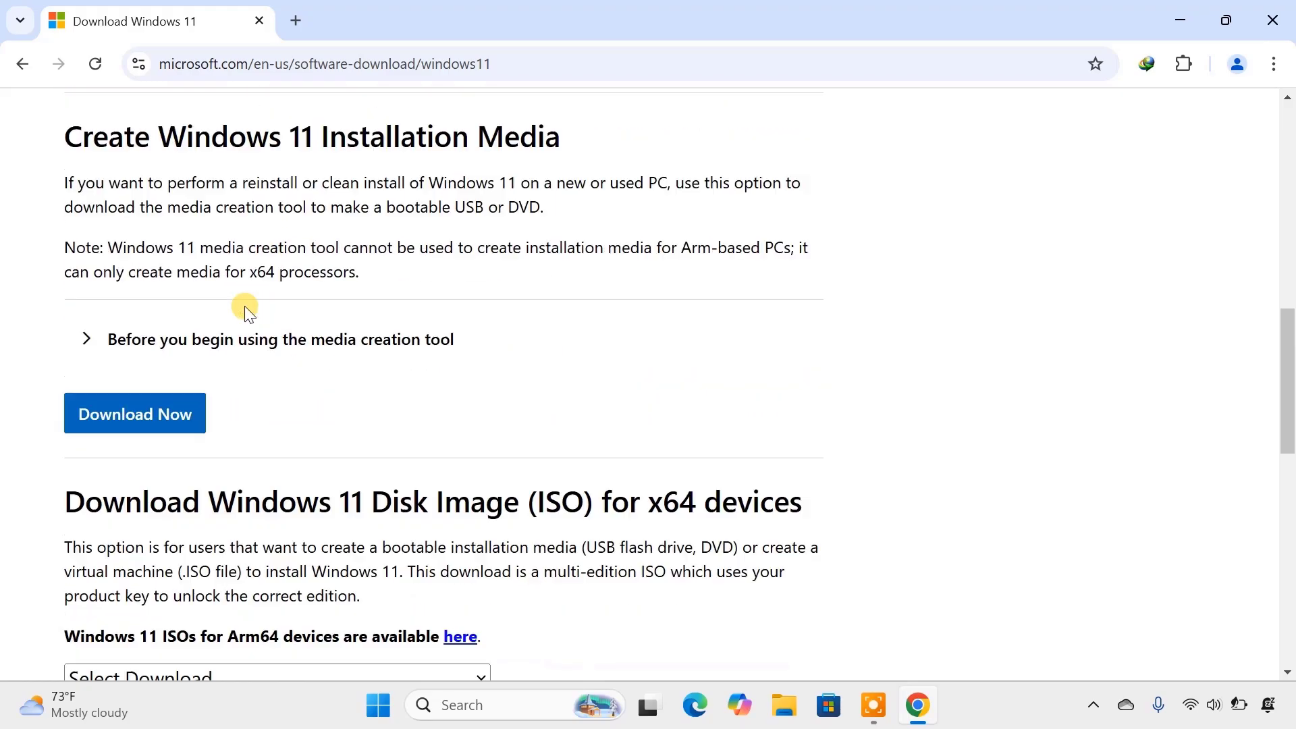
scroll("down", 3)
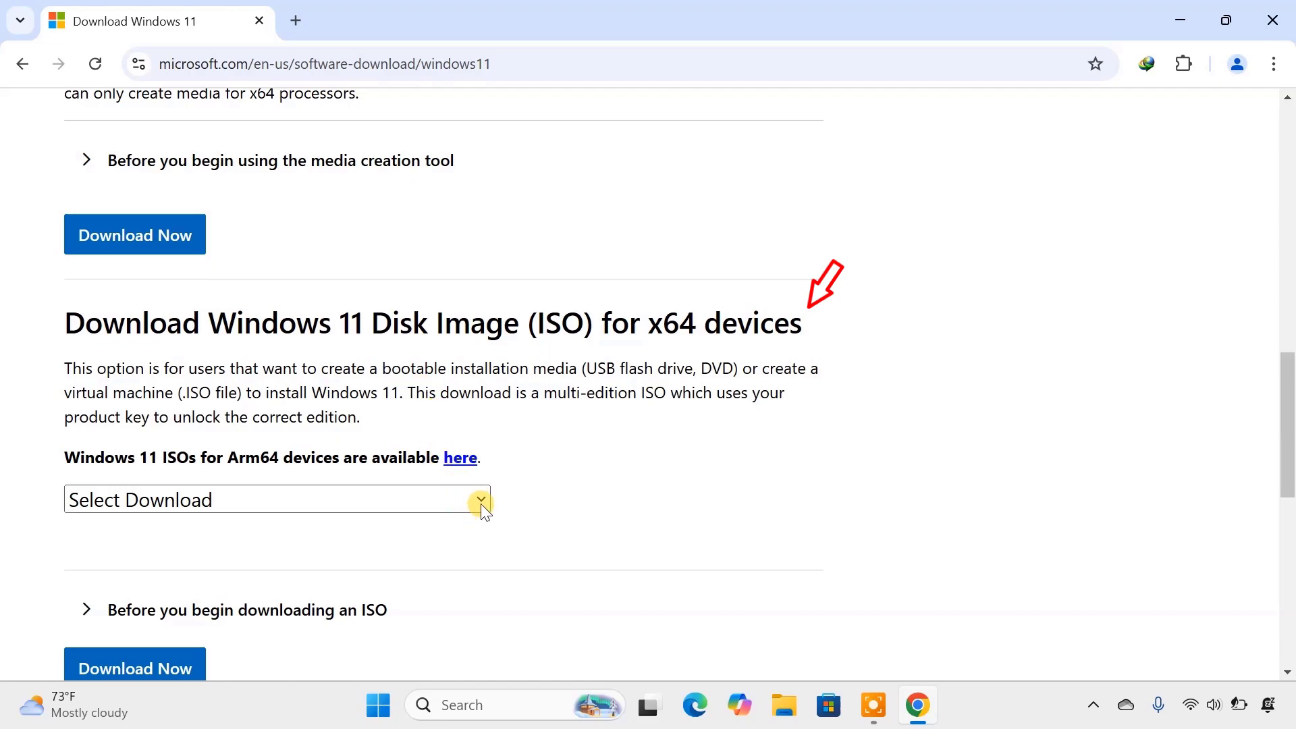
left_click(479, 499)
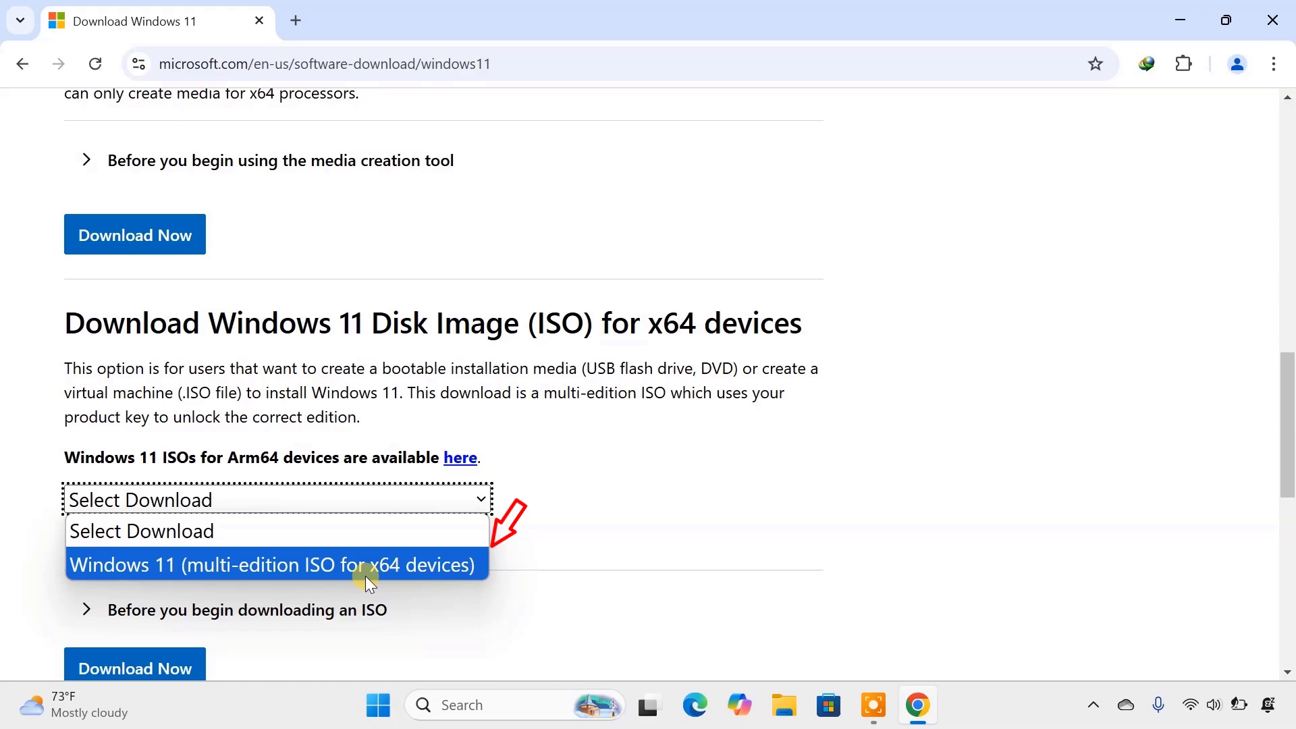
left_click(270, 564)
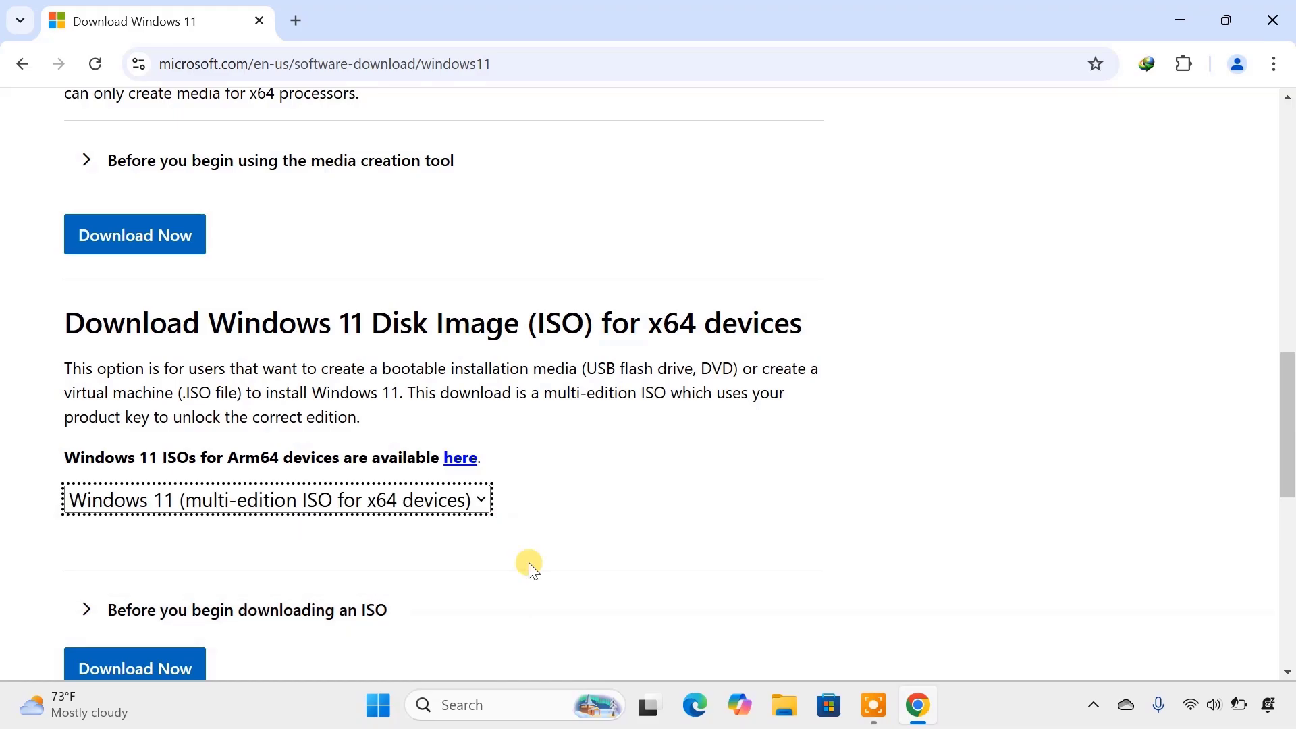
scroll("down", 3)
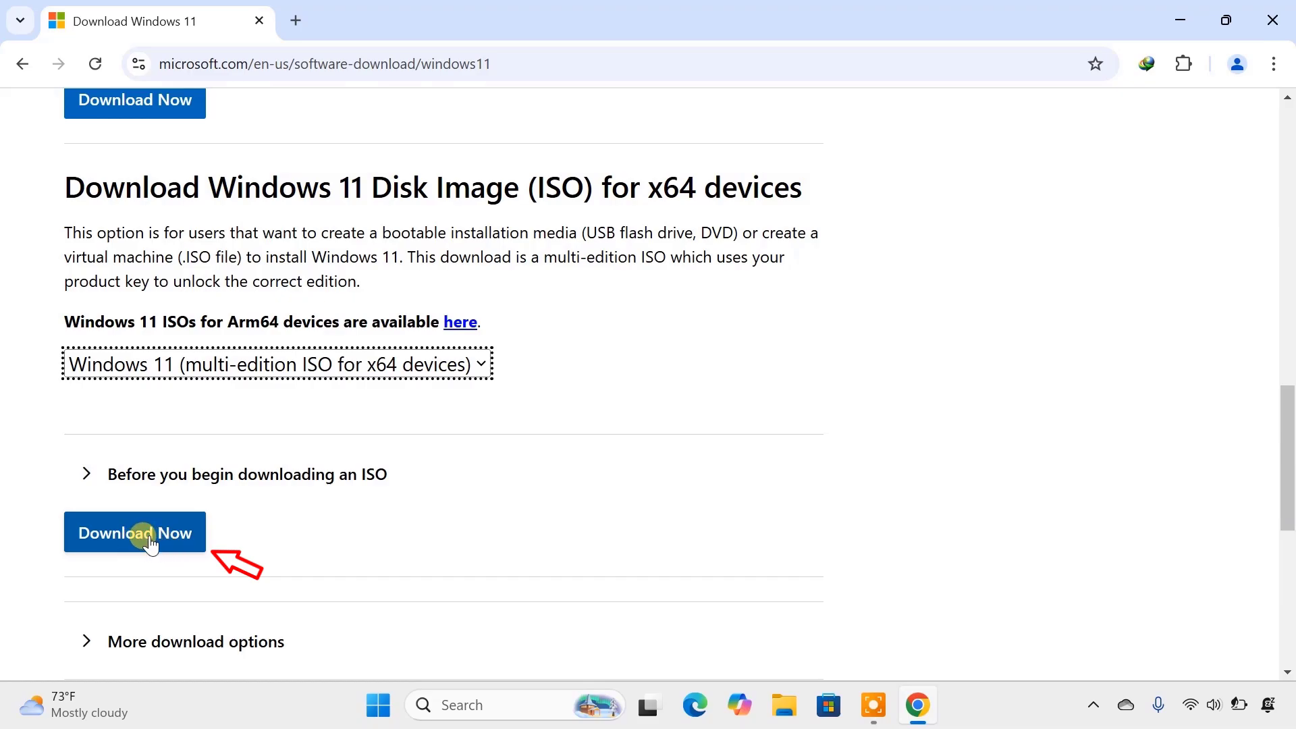
left_click(147, 533)
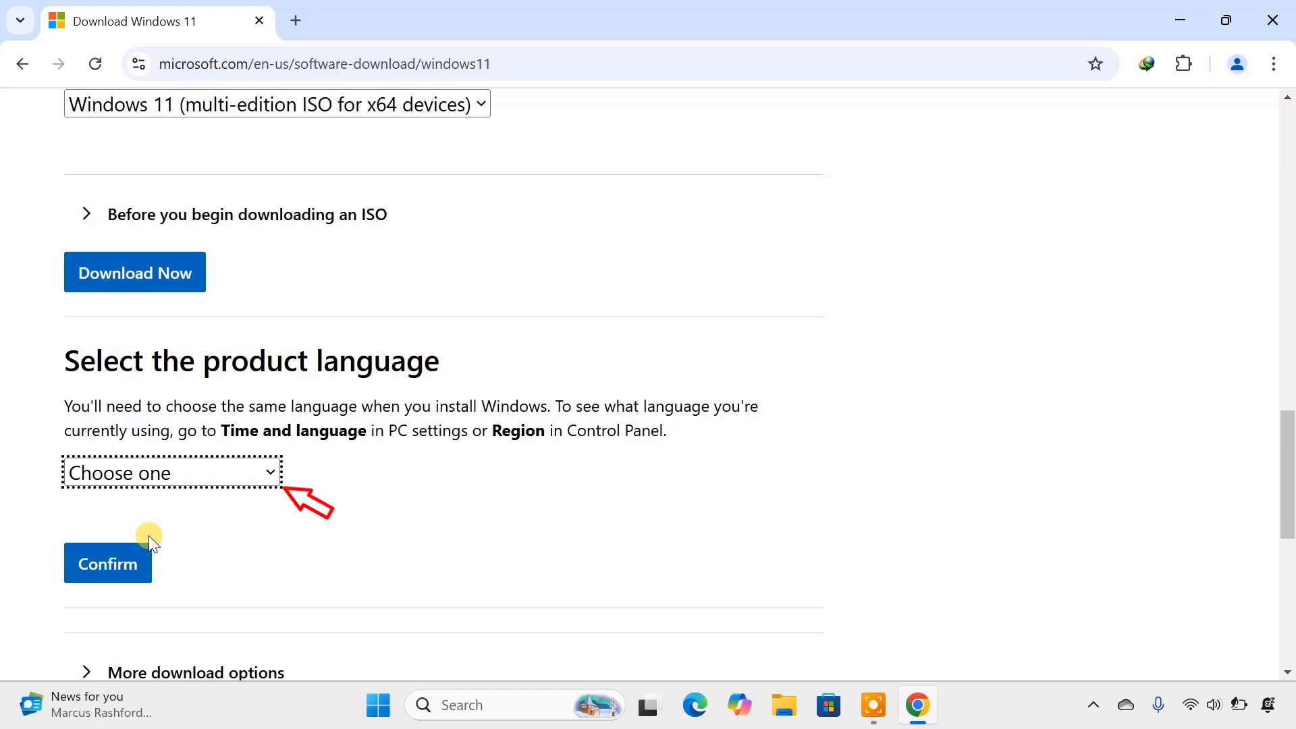
mouse_move(218, 494)
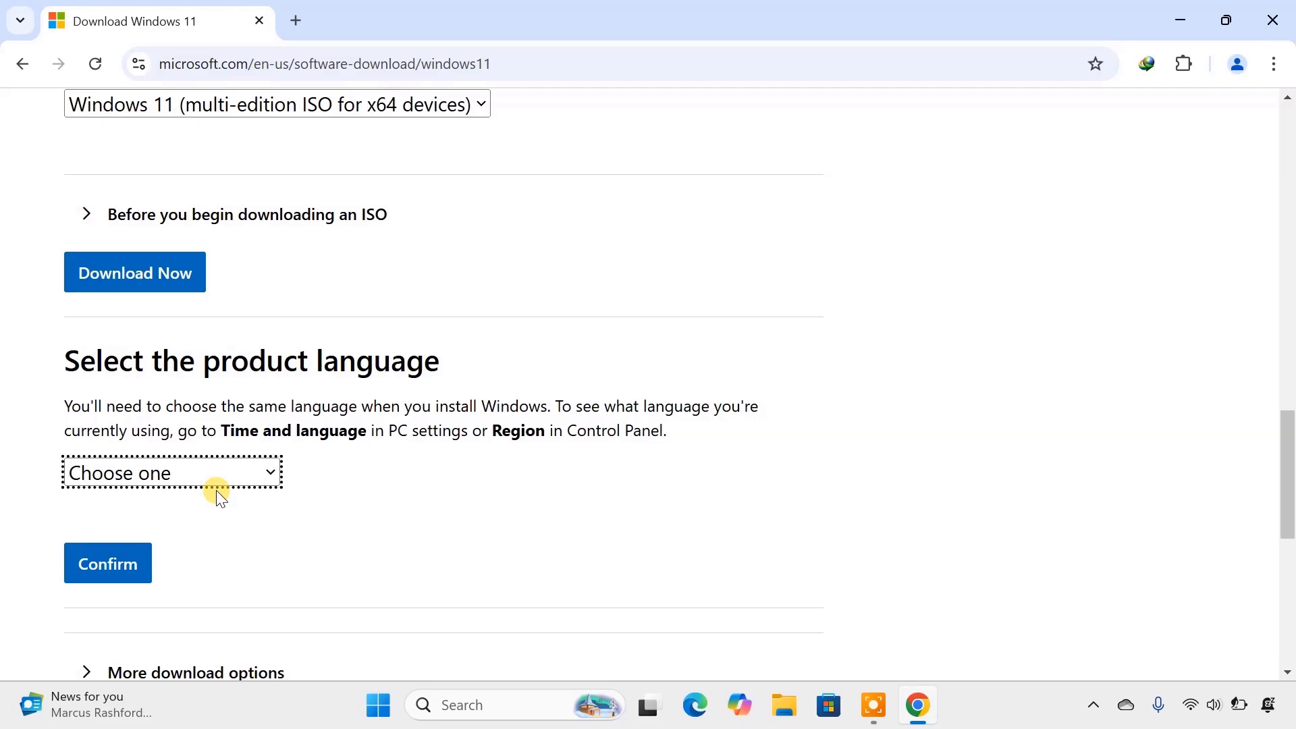
Set the product language to English (United States) and confirm it.
left_click(171, 472)
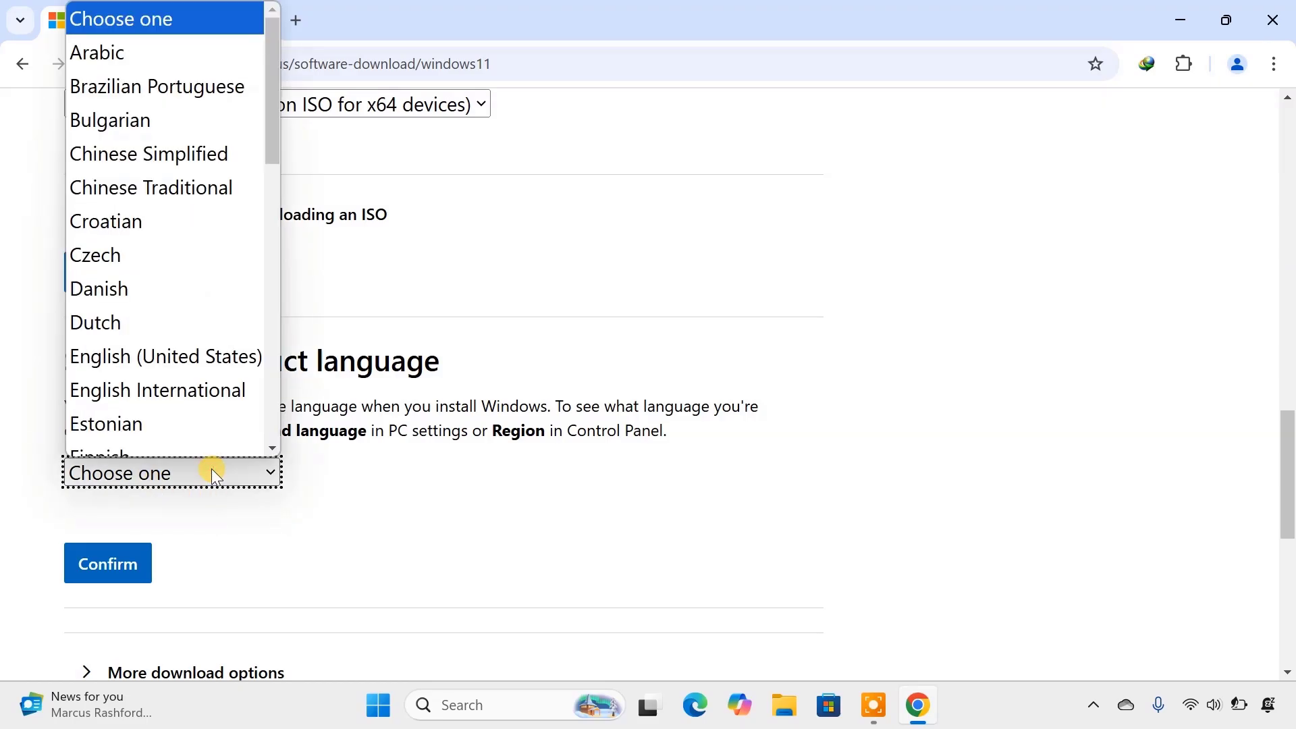
left_click(166, 357)
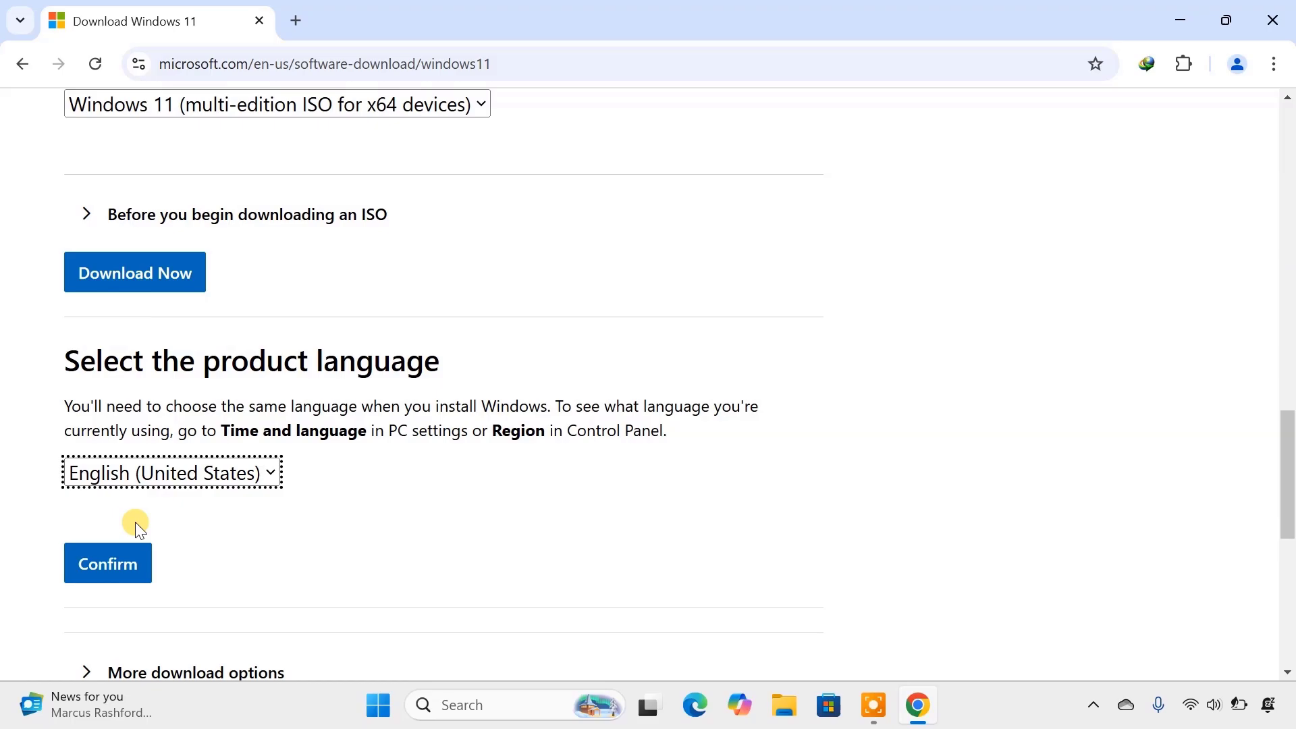
left_click(108, 563)
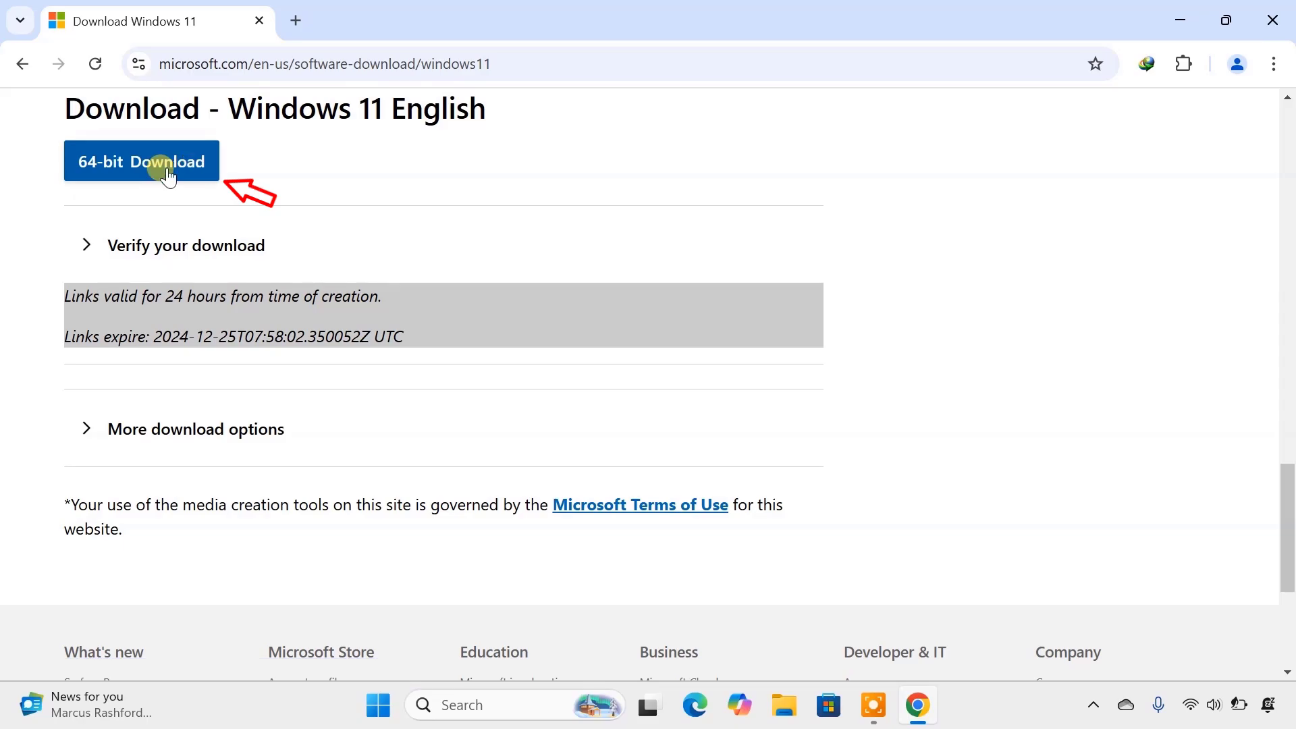
Start the 64-bit English Windows 11 ISO download, saving Win11_24H2_English_x64.iso to Downloads.
left_click(167, 162)
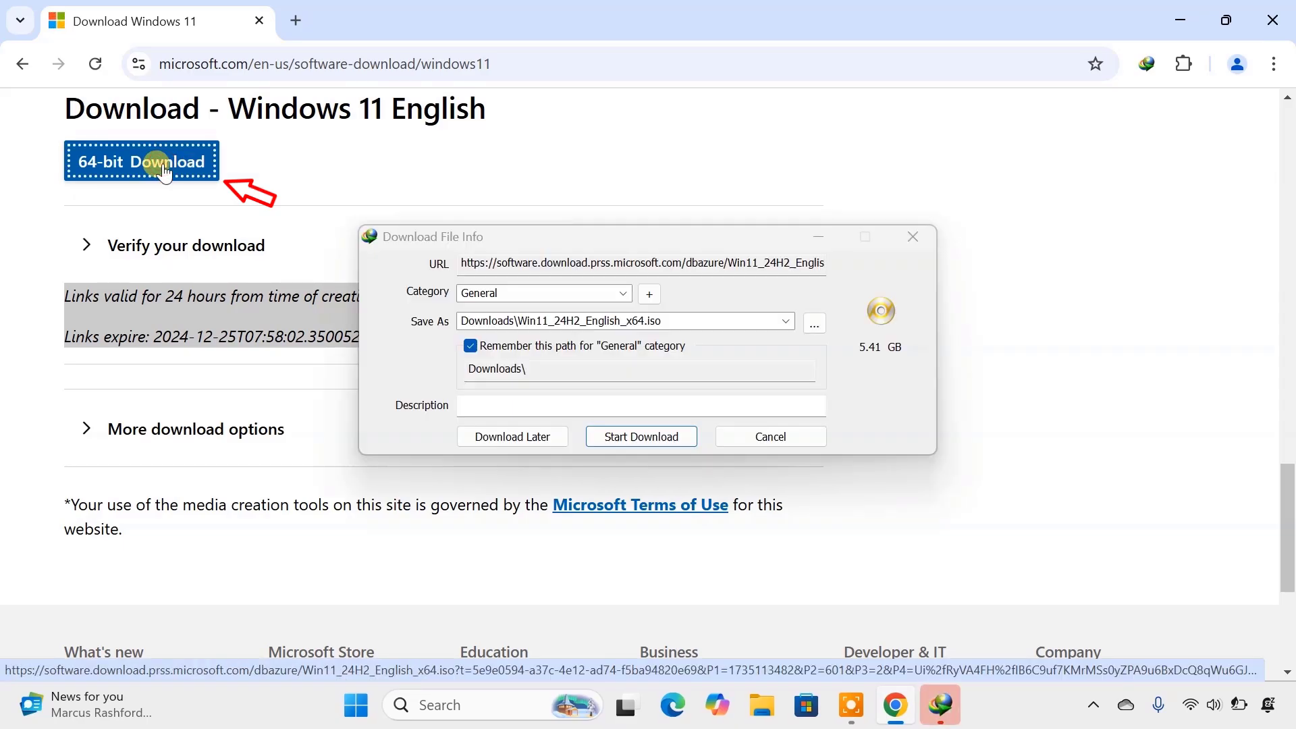
left_click(641, 436)
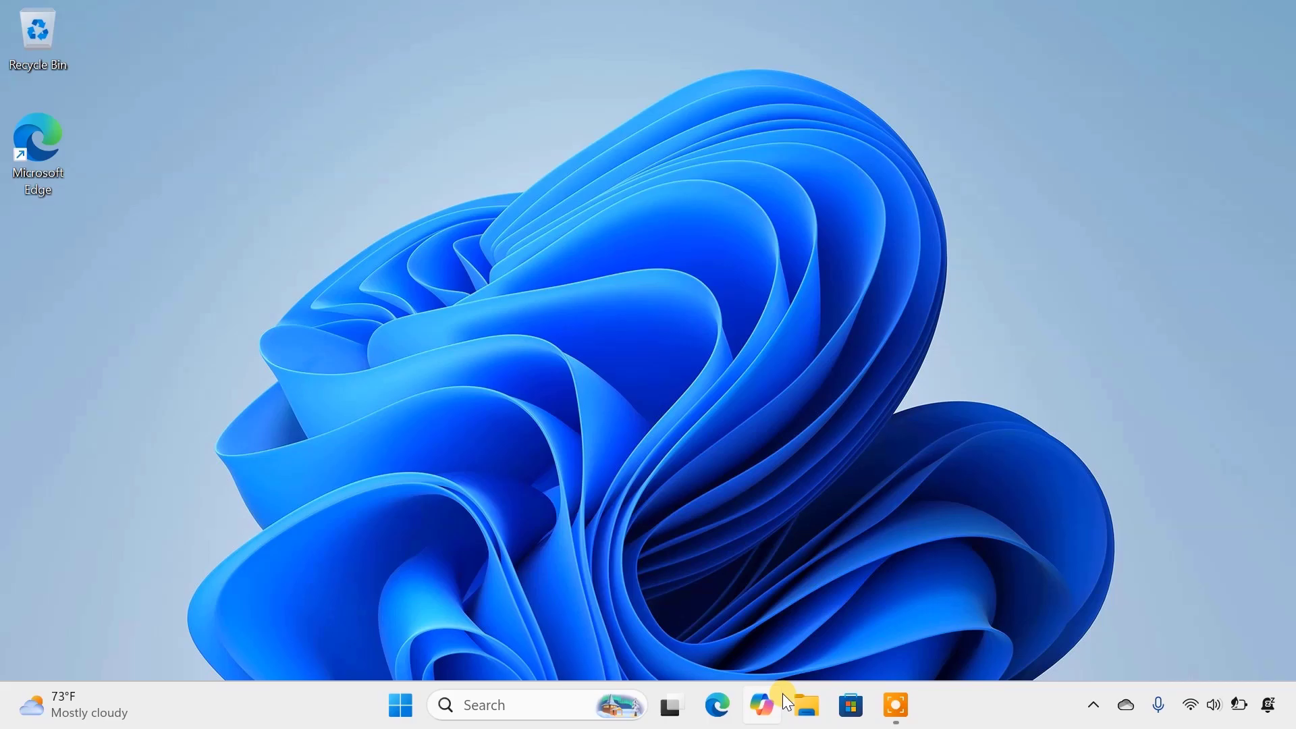
Open File Explorer from the taskbar and go to the Downloads folder.
left_click(805, 704)
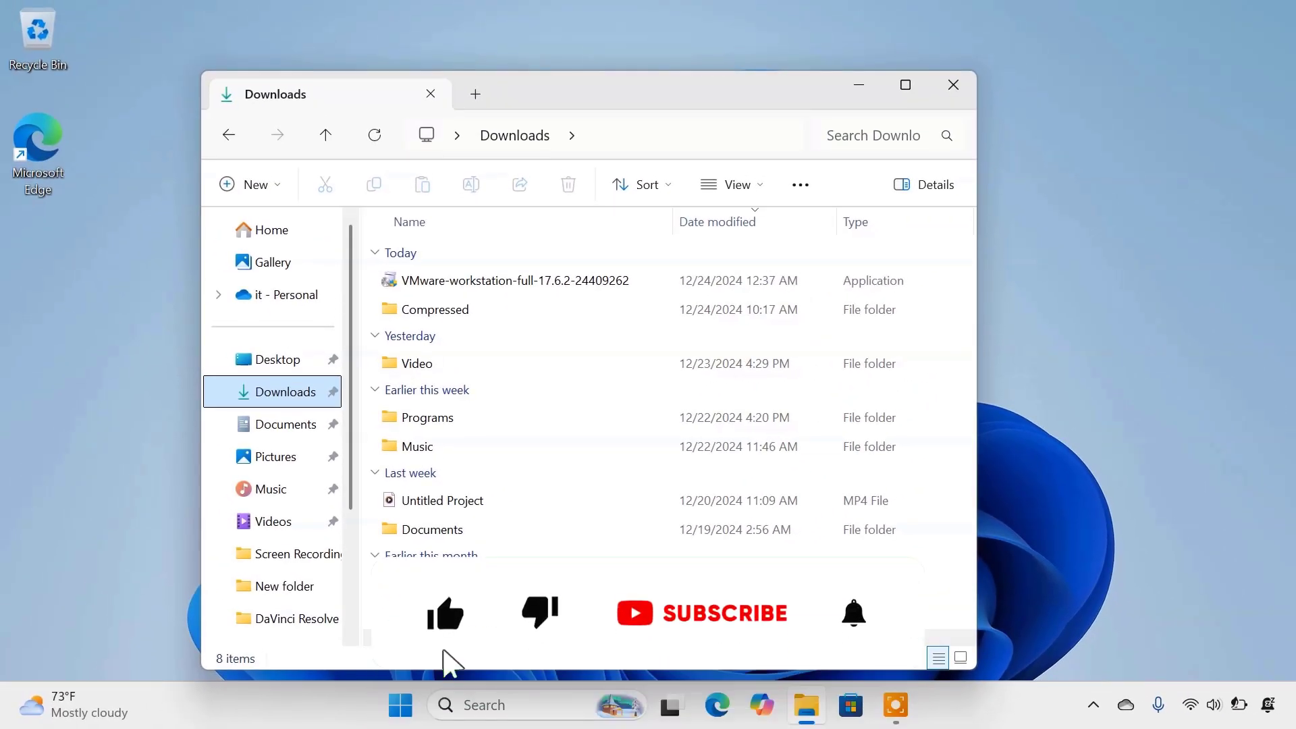
left_click(725, 613)
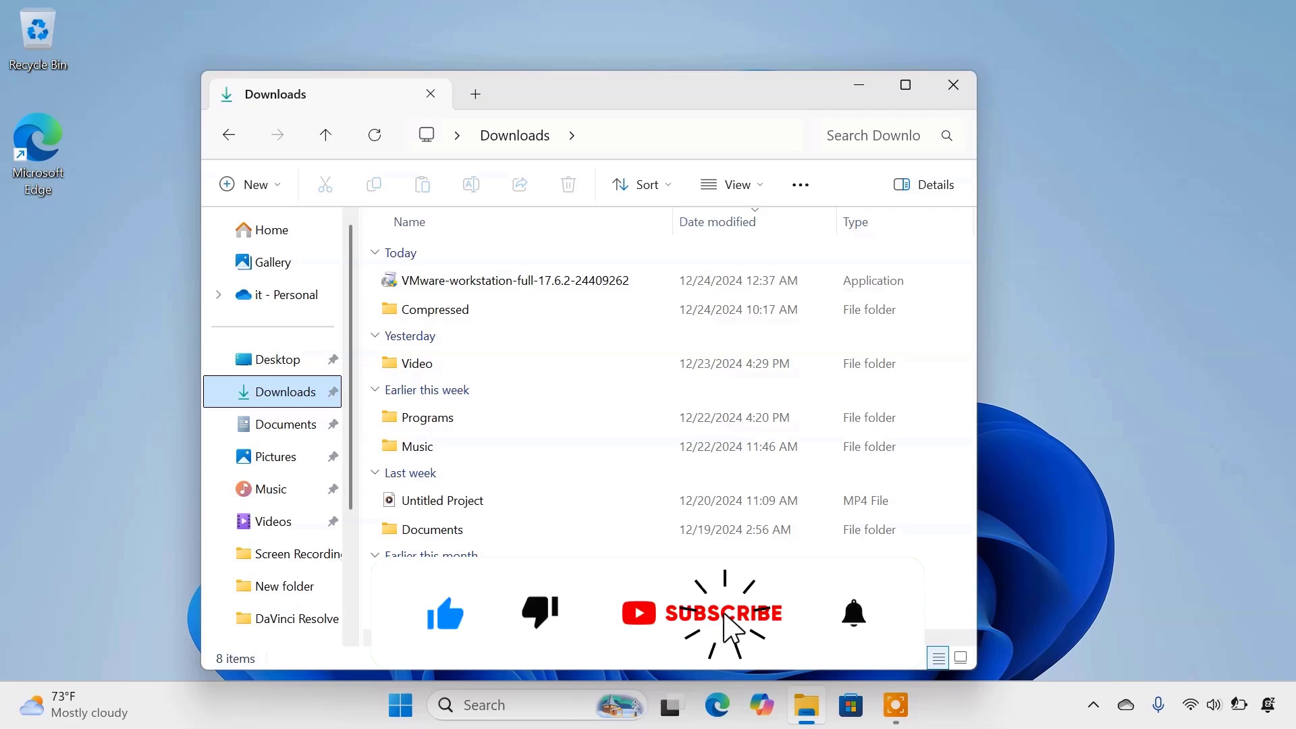